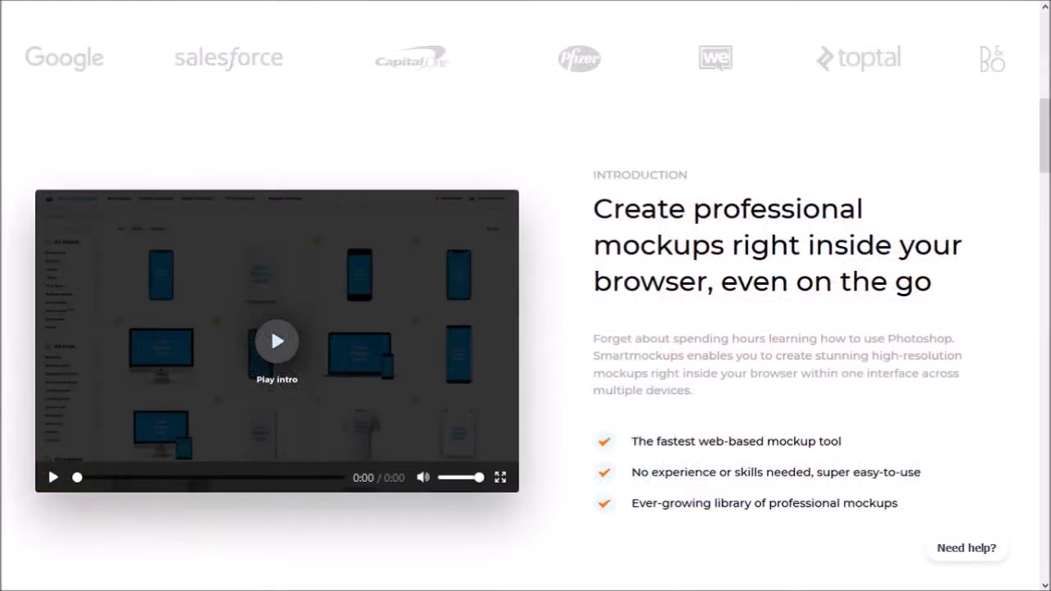
Open the All Mockups library and scroll through its technology, print and packaging sections
scroll(down, 3)
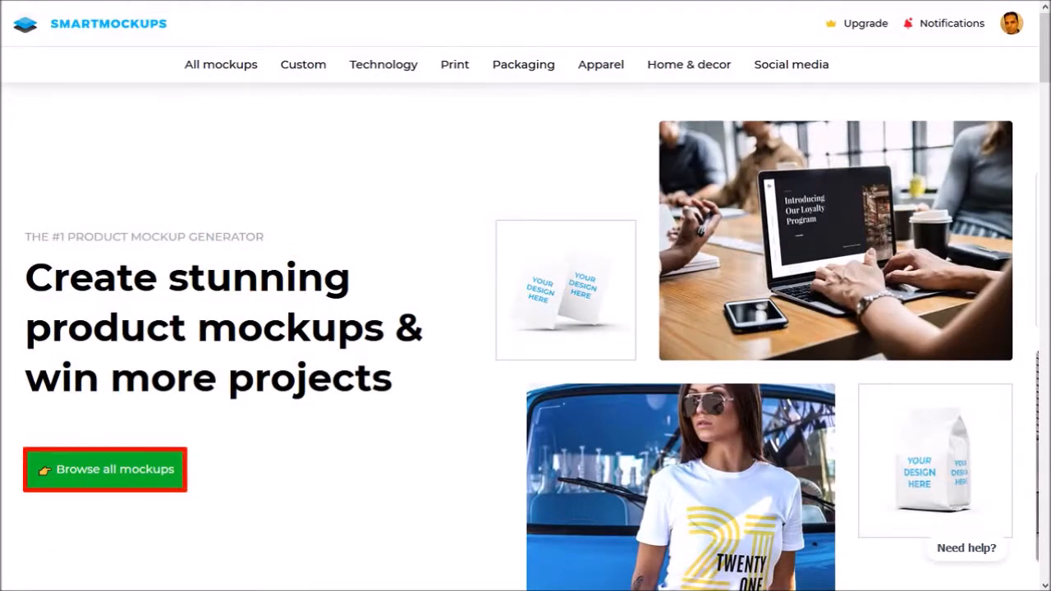
click(105, 468)
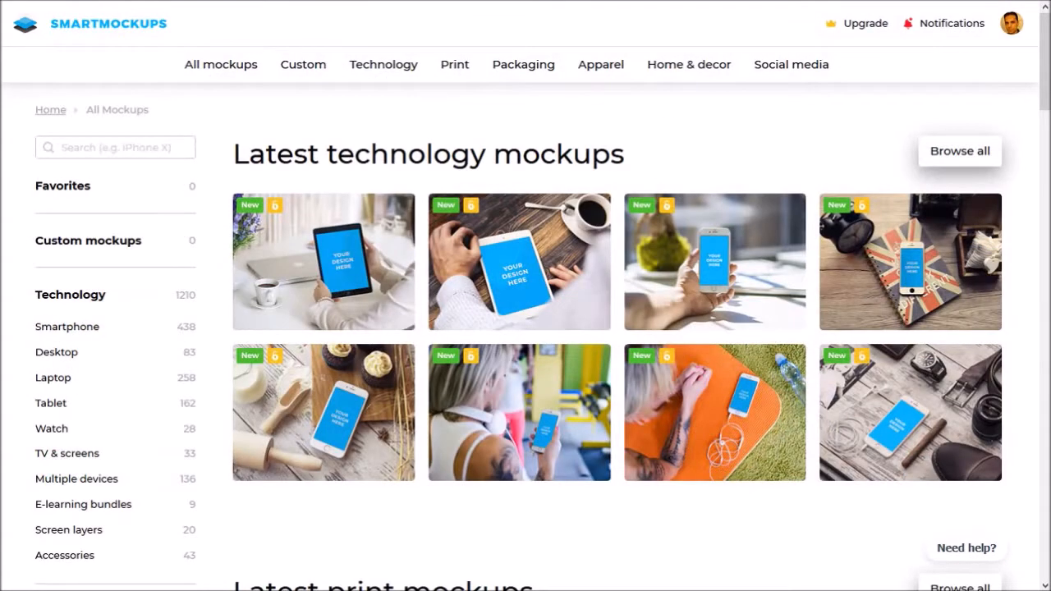
scroll(down, 3)
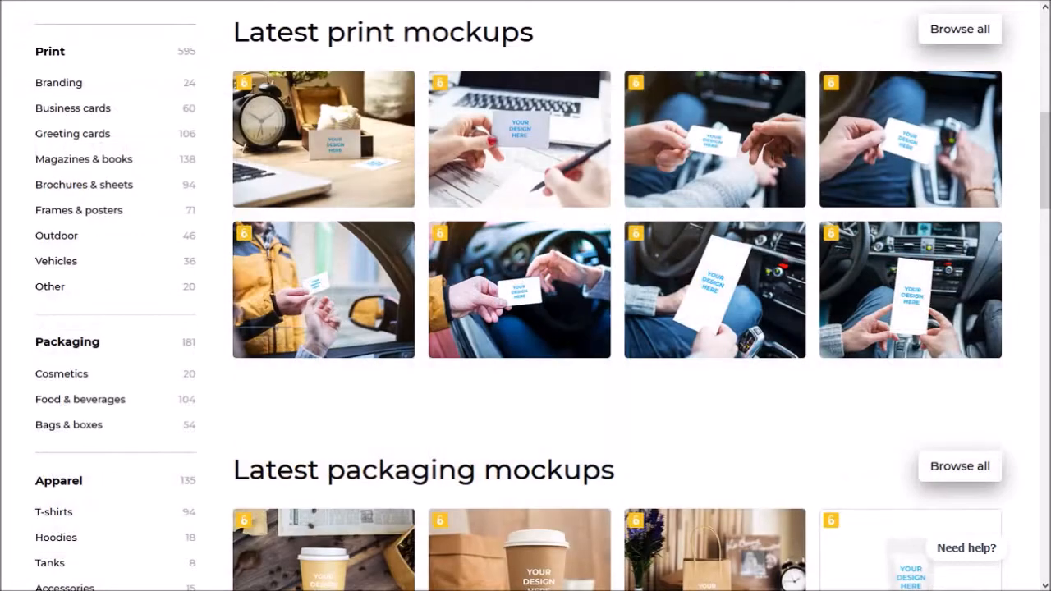
scroll(down, 3)
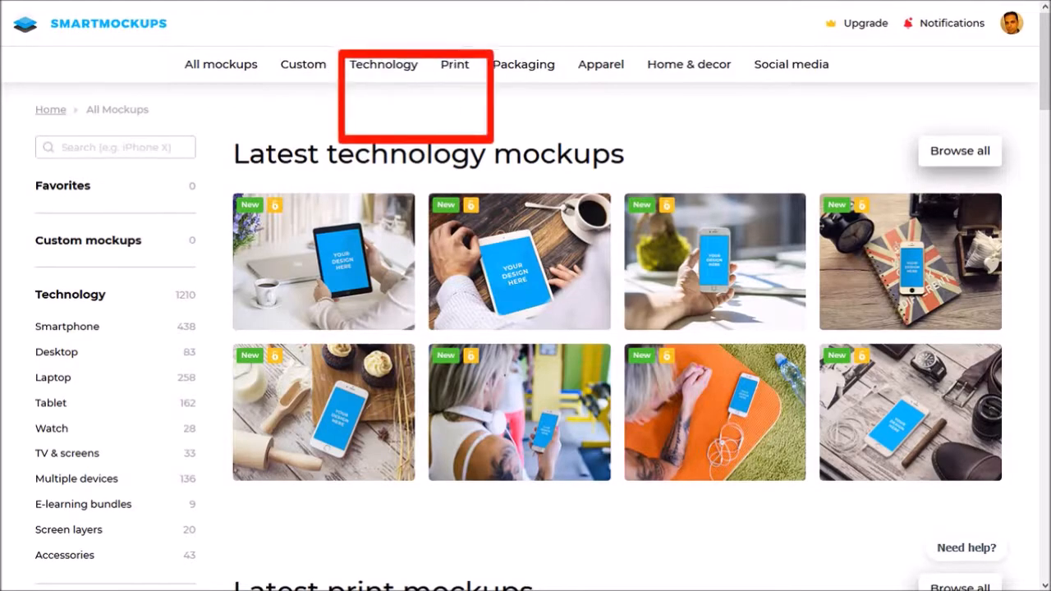
Show Technology > Laptop mockups and apply the Windows filter
click(382, 64)
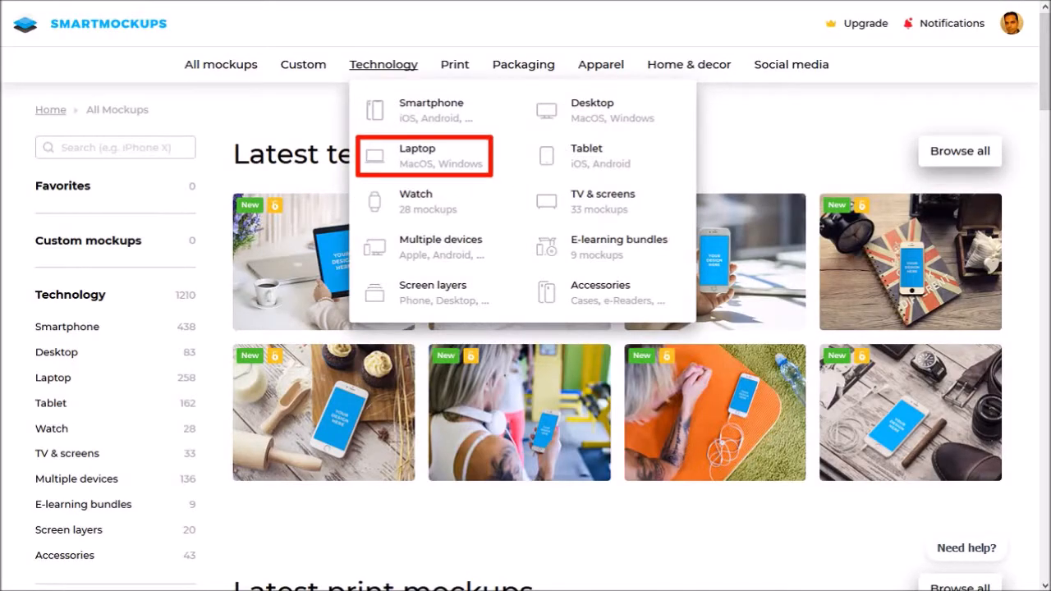
click(424, 156)
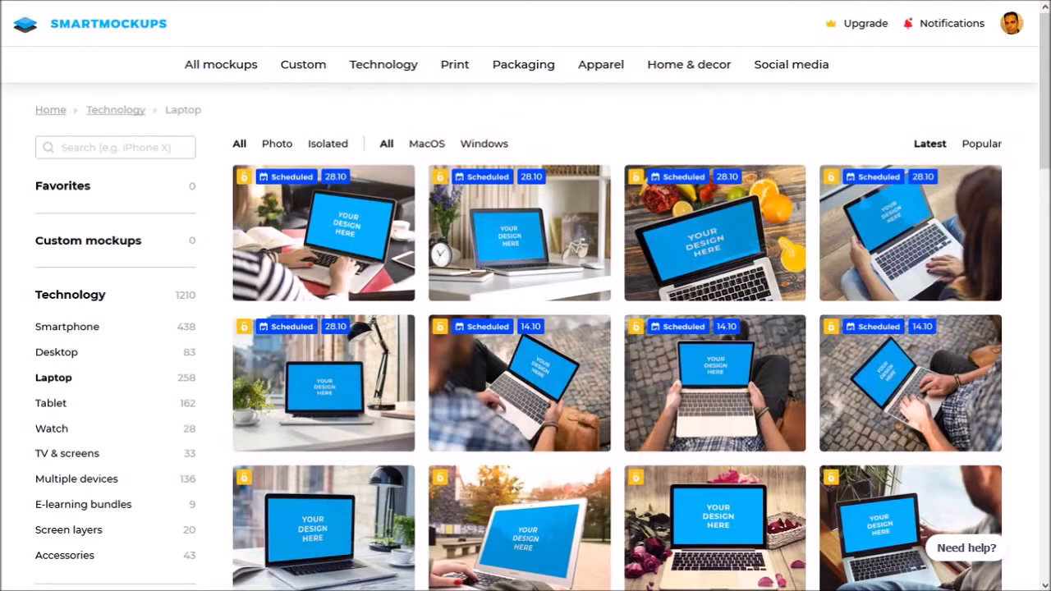
scroll(down, 3)
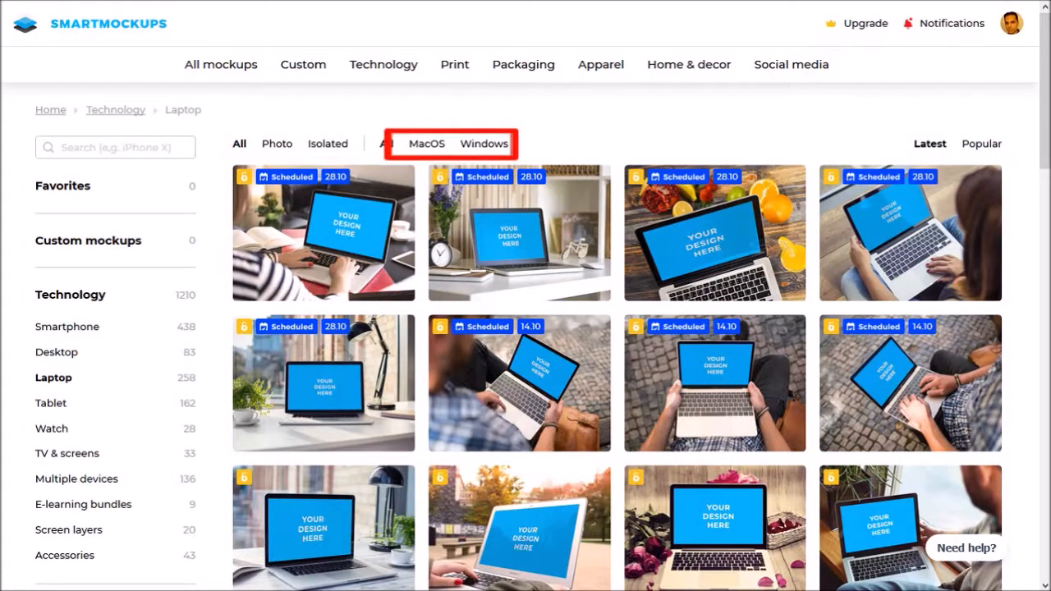
click(483, 142)
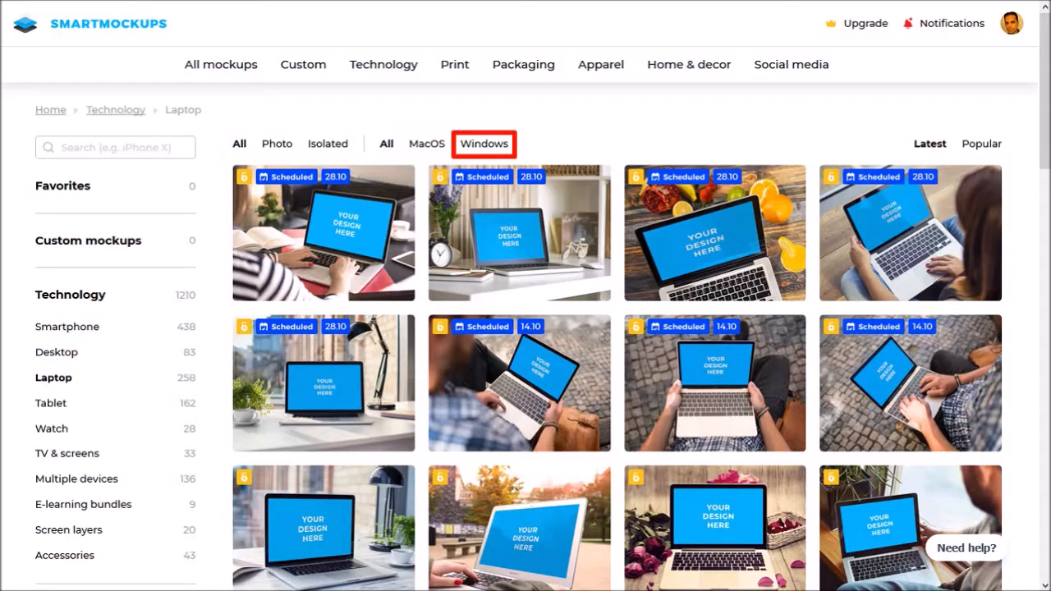
click(483, 144)
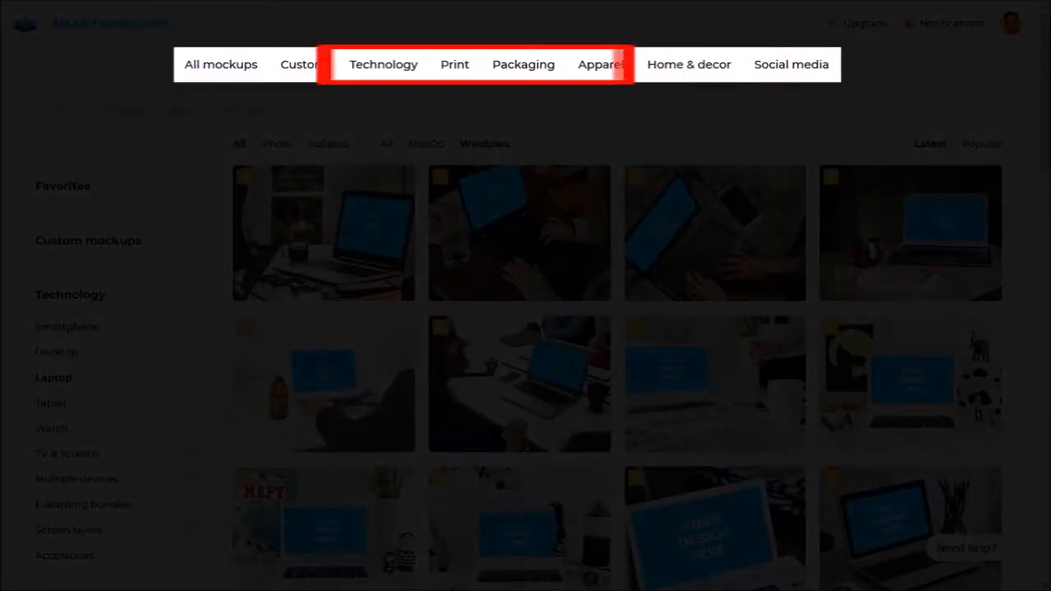
Visit the Custom Mockups page from the top navigation, then return to All Mockups
click(454, 64)
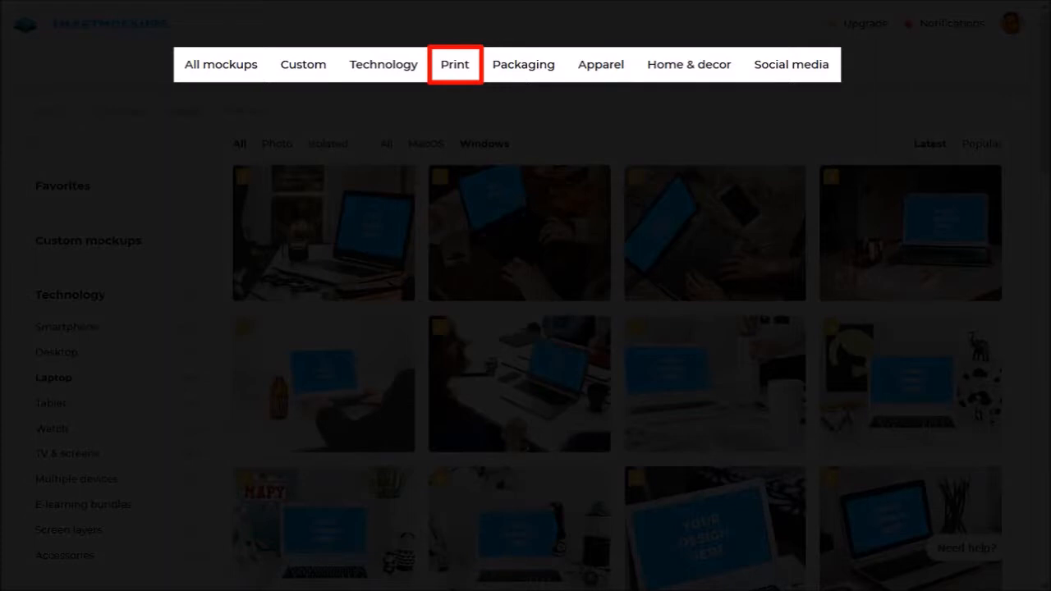
click(455, 64)
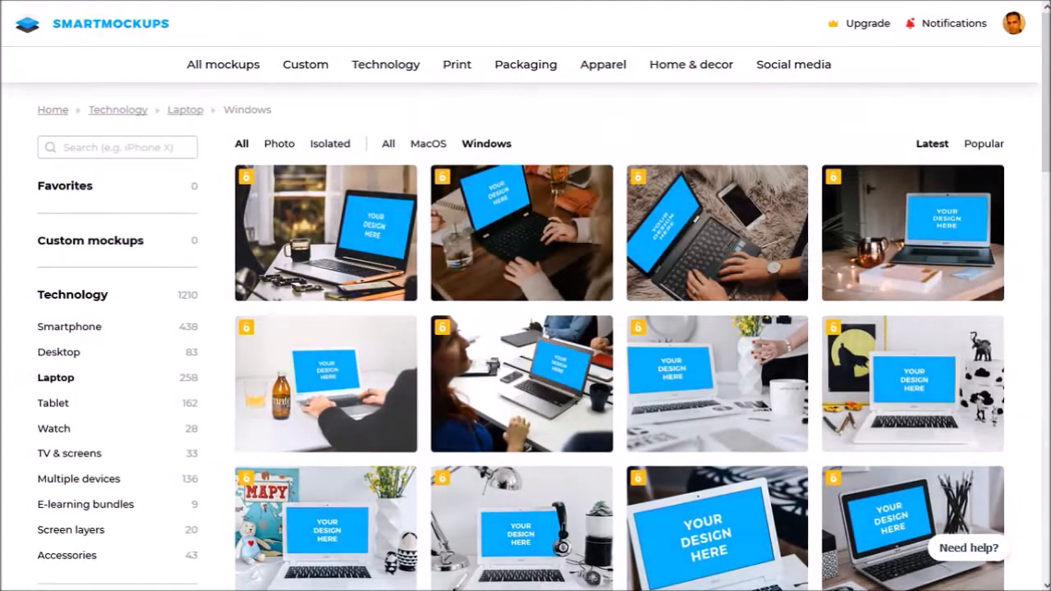
click(304, 64)
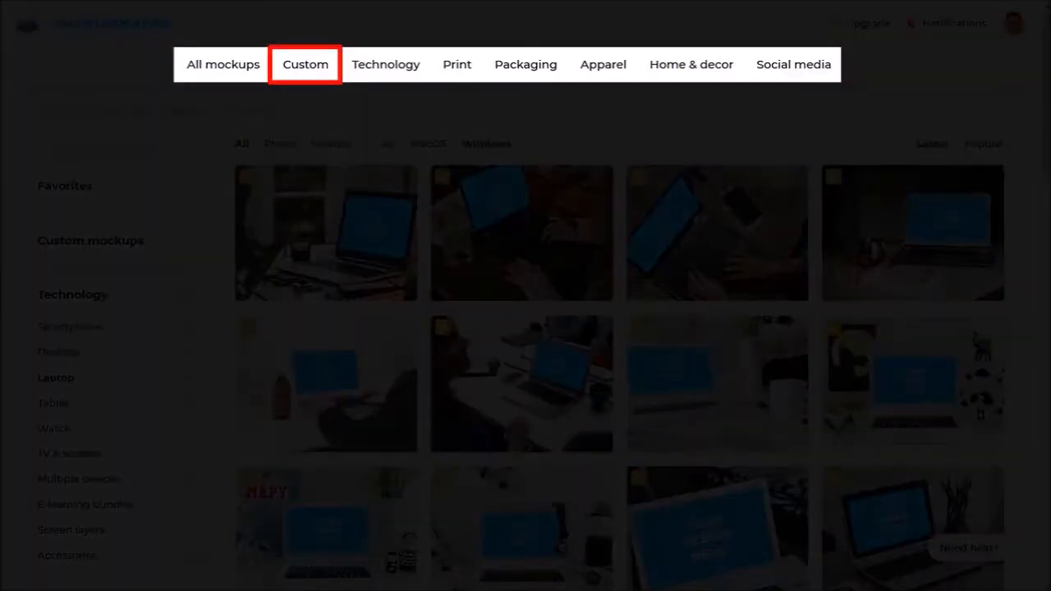
click(304, 64)
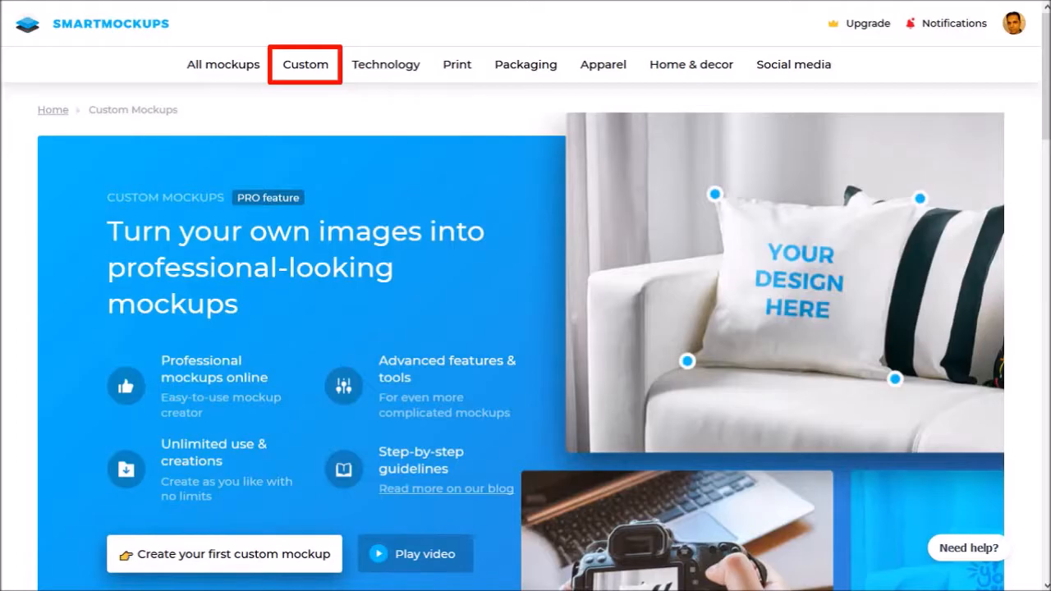
click(222, 64)
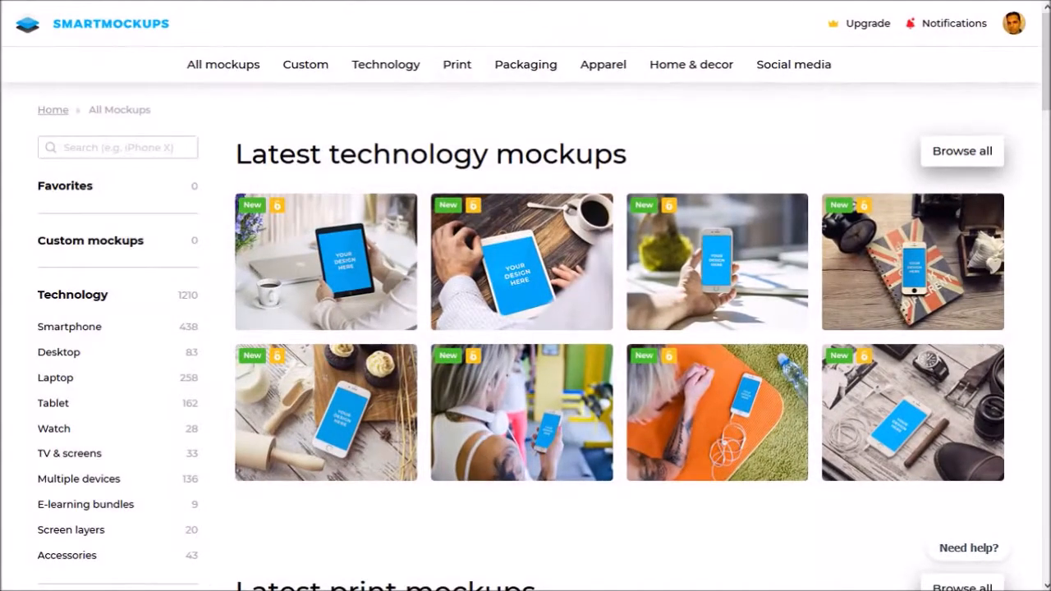
Search the catalogue for 'iphone' and scroll through the 200 results
click(118, 147)
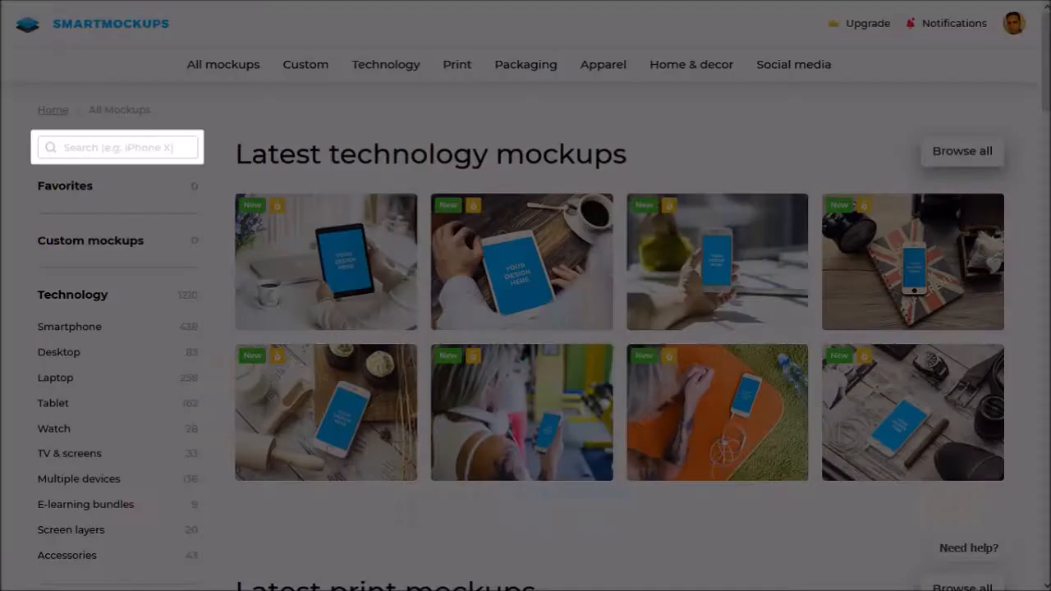
click(118, 147)
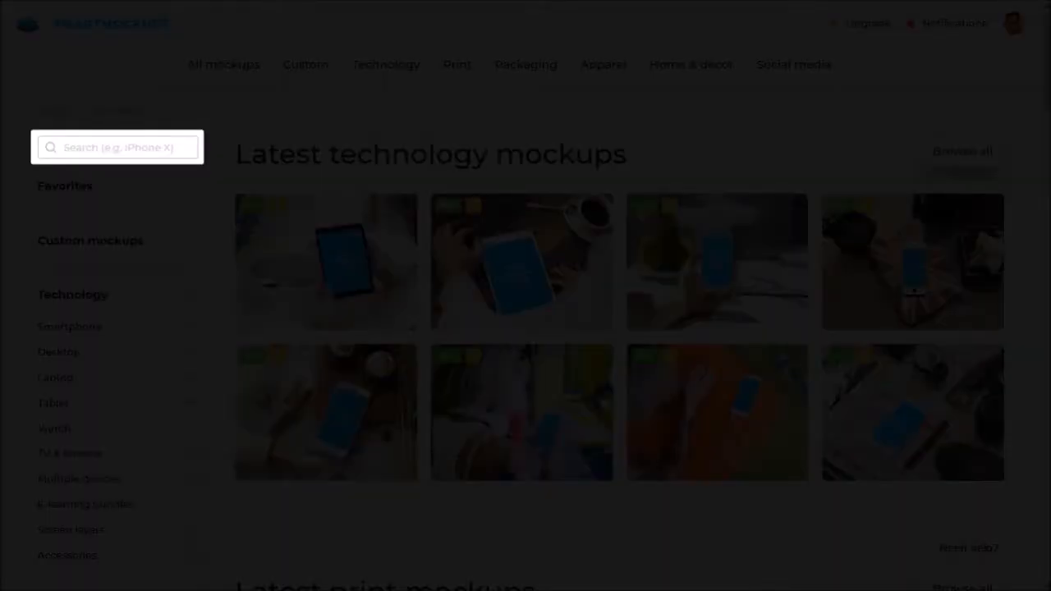
text(iphone)
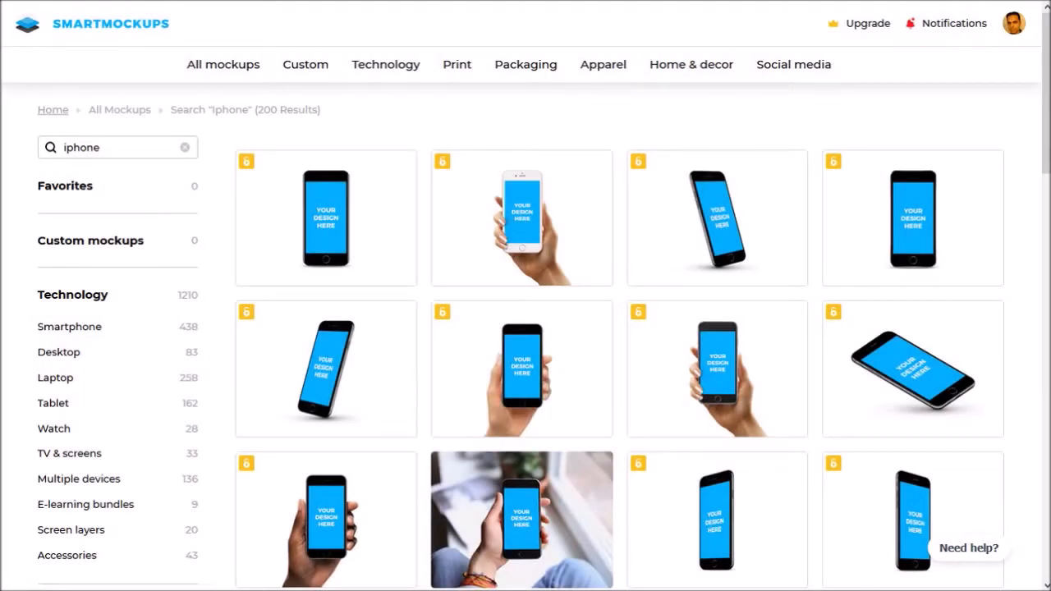
scroll(down, 3)
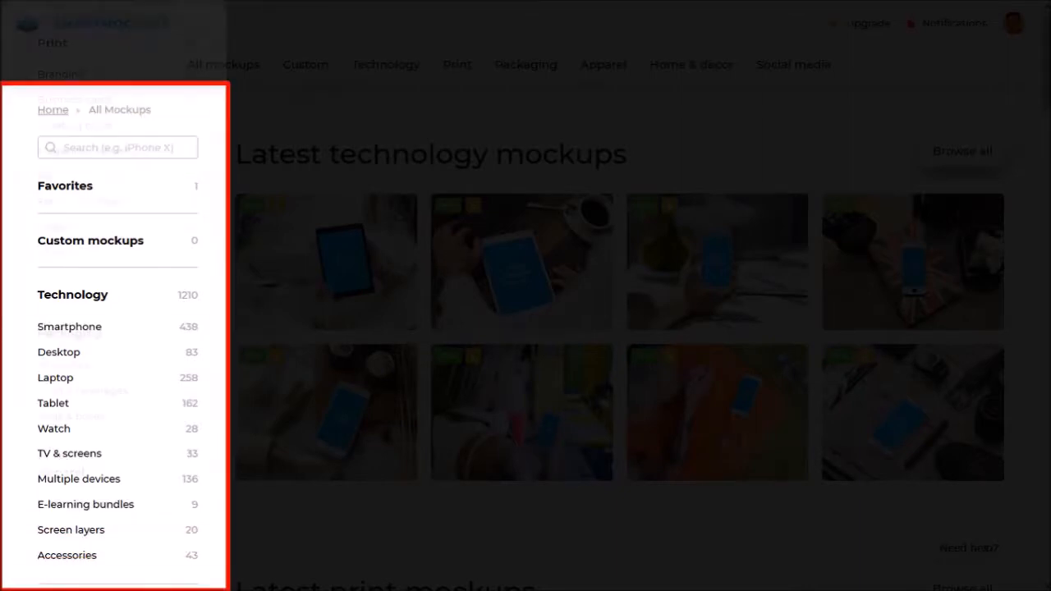
Pick Multiple devices under Technology in the sidebar and scroll its mockup list
scroll(down, 3)
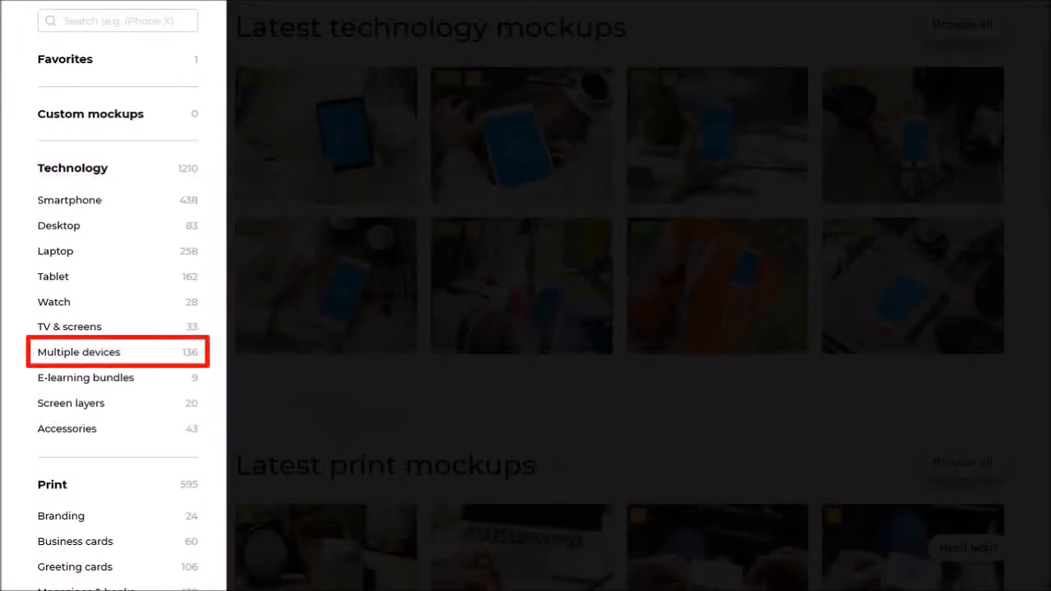
click(78, 351)
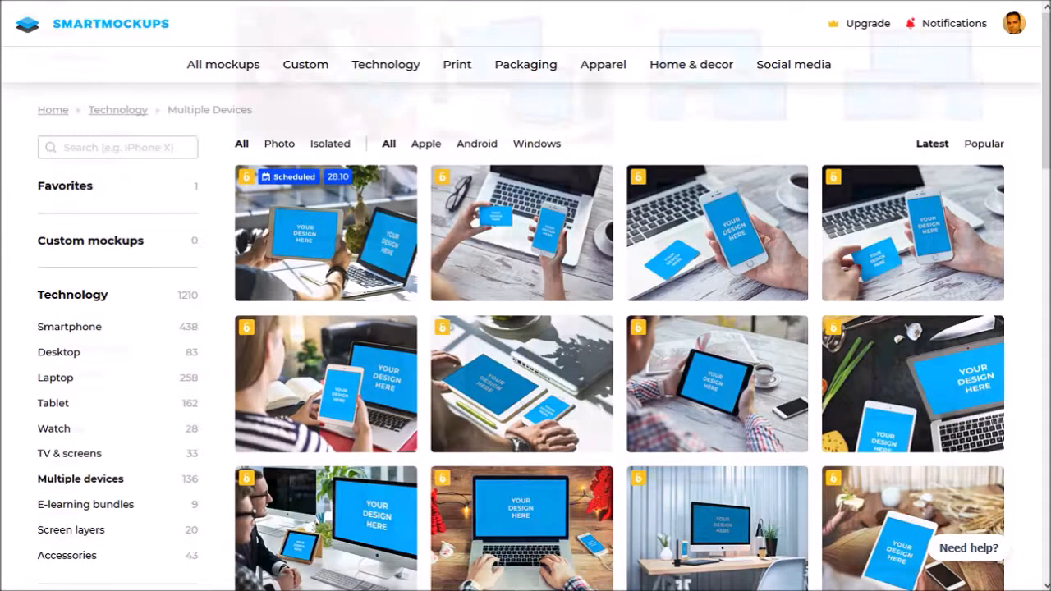
scroll(down, 3)
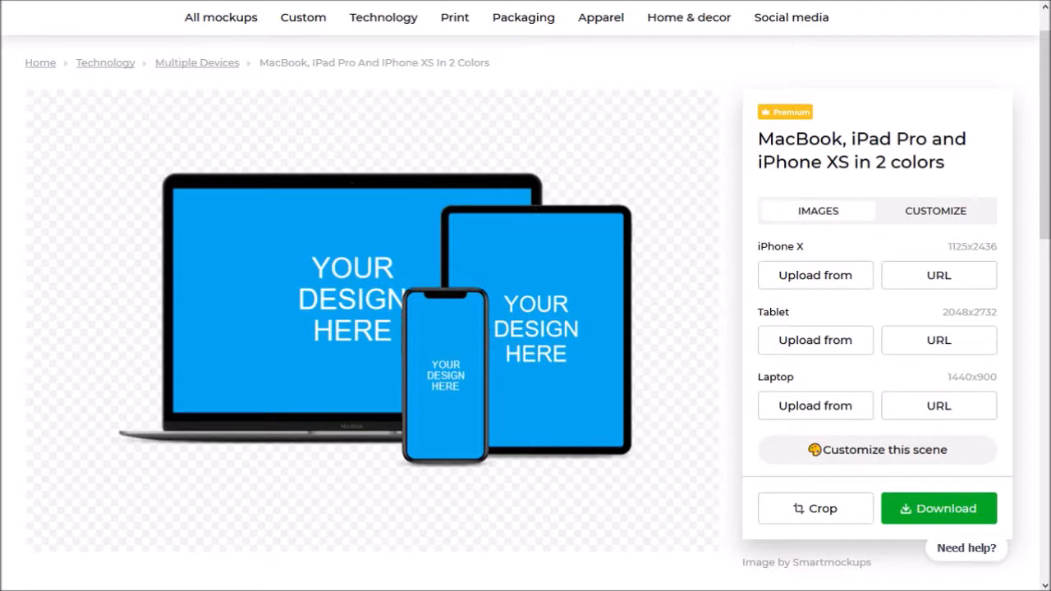
Open the MacBook, iPad Pro and iPhone XS mockup and show its CUSTOMIZE panel
click(938, 508)
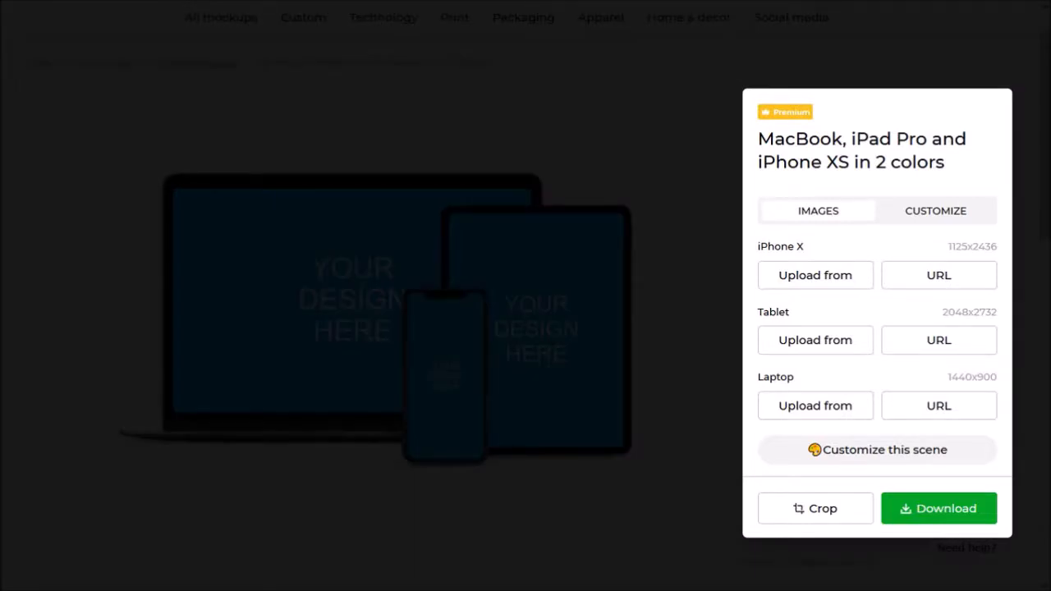
click(935, 210)
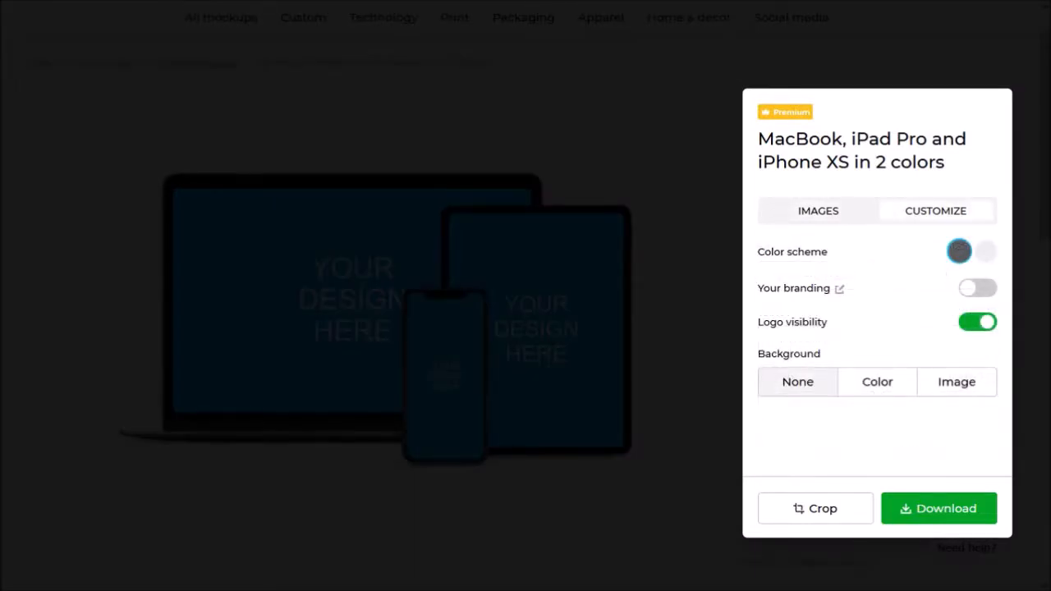